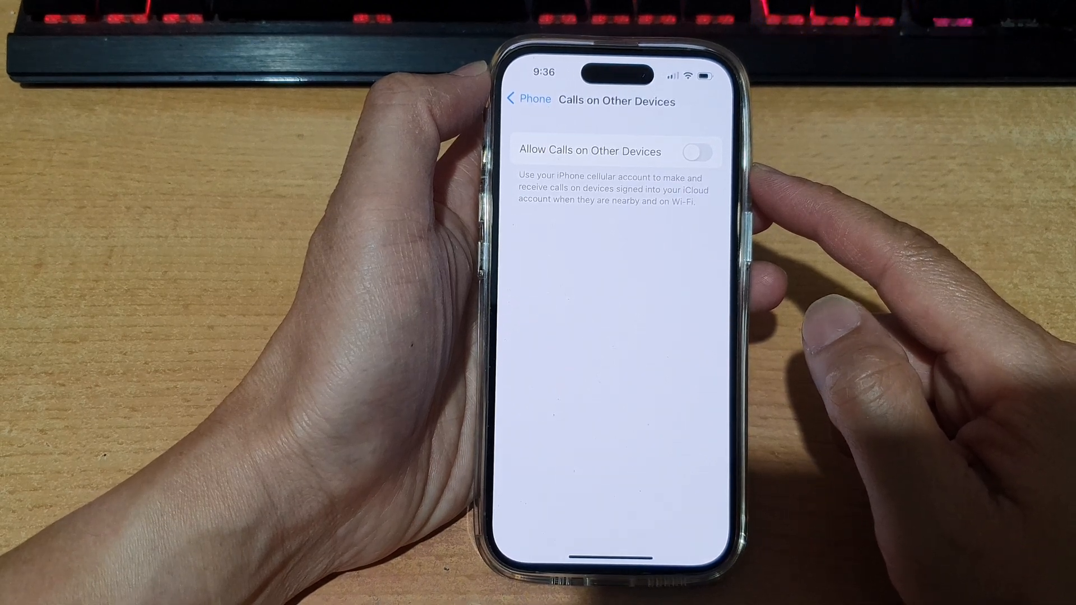
# - Back out of Calls on Other Devices to Phone, then to the main Settings list
pyautogui.click(528, 100)
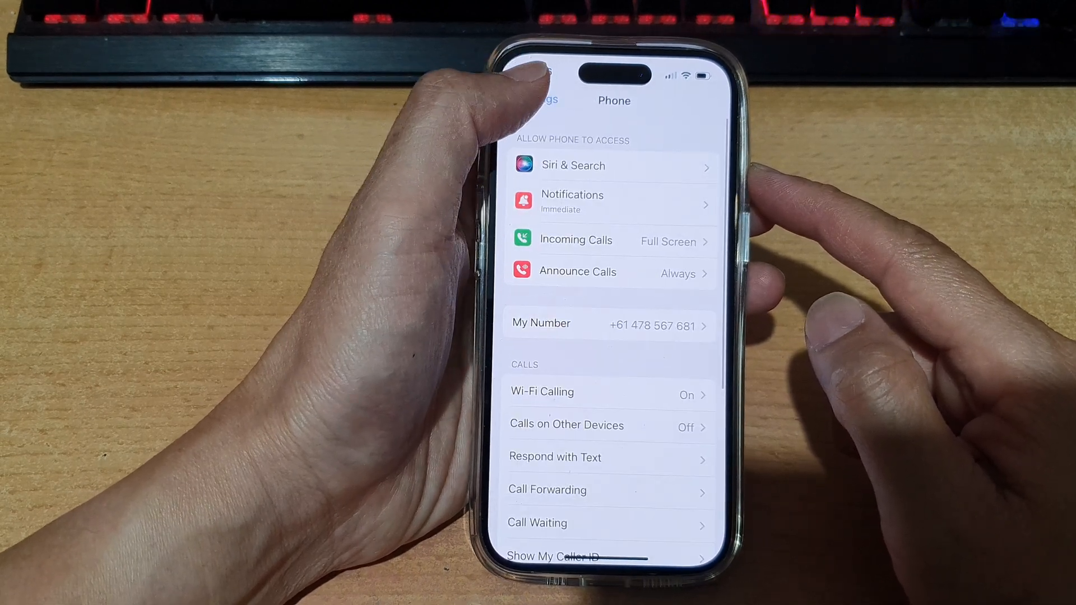
pyautogui.click(540, 100)
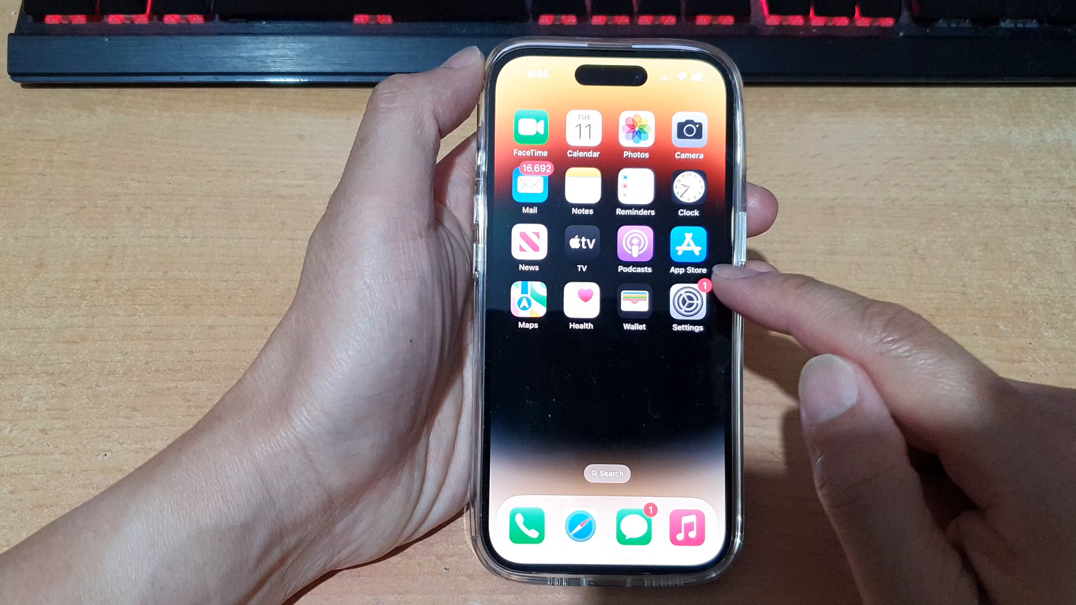
# - Reopen Settings and go into Phone > Calls on Other Devices
pyautogui.click(687, 302)
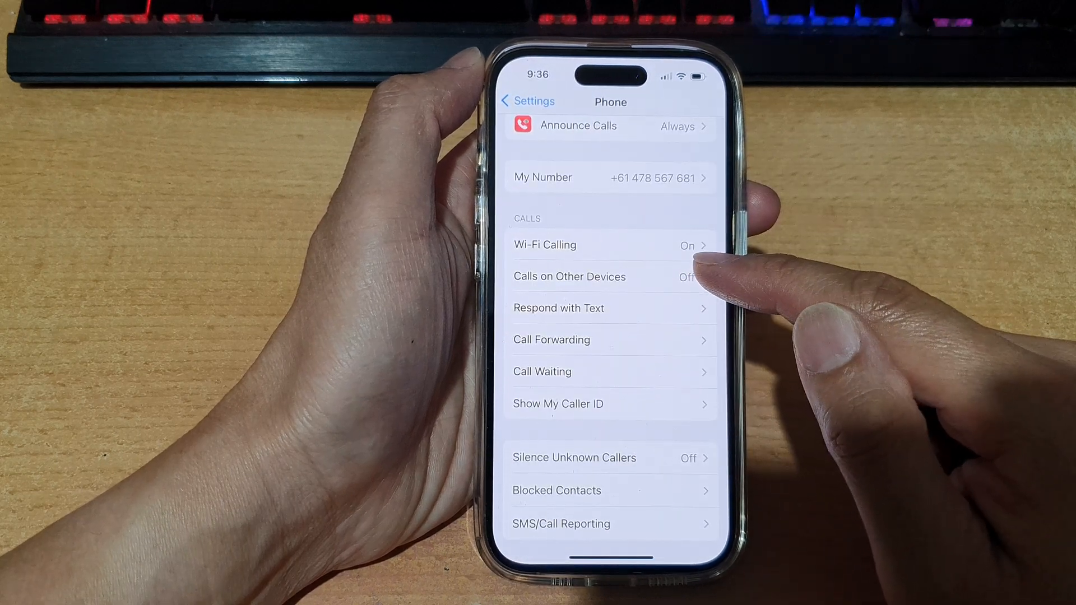
pyautogui.click(569, 276)
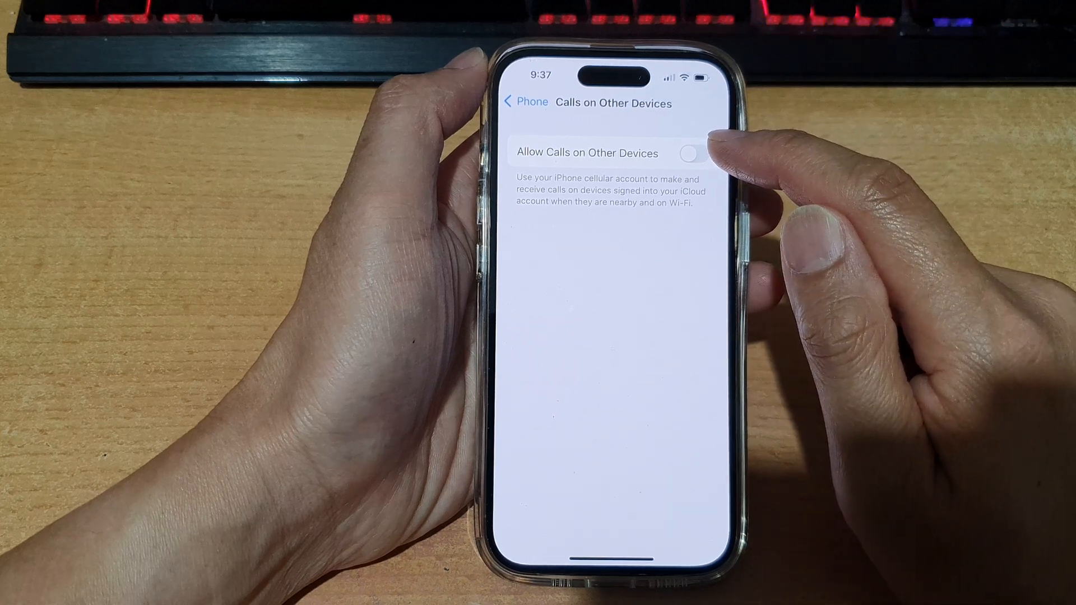
# - Attempt to switch on Allow Calls on Other Devices and acknowledge the Apple ID requirement alert with OK
pyautogui.click(695, 153)
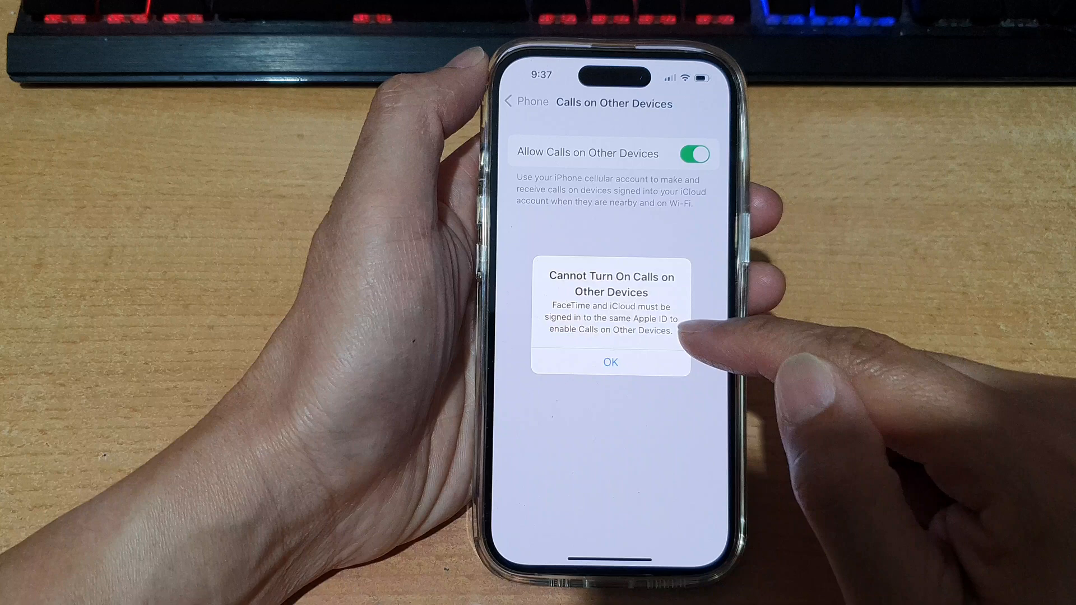
pyautogui.click(609, 361)
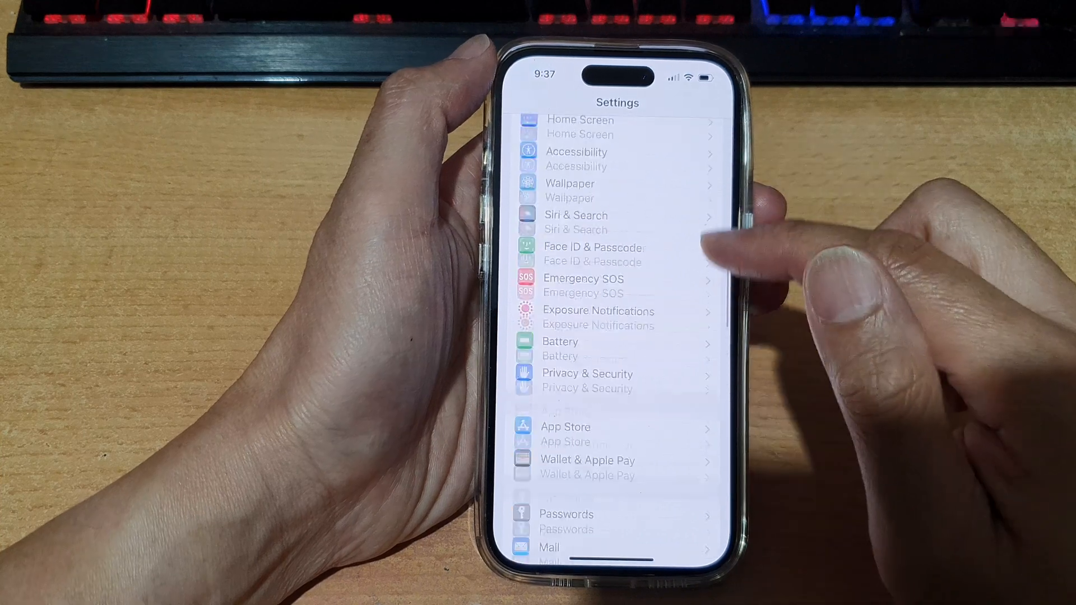
# - Scroll to FaceTime, switch it on with the phone number verified, and head back toward the Phone settings
pyautogui.scroll(-3)
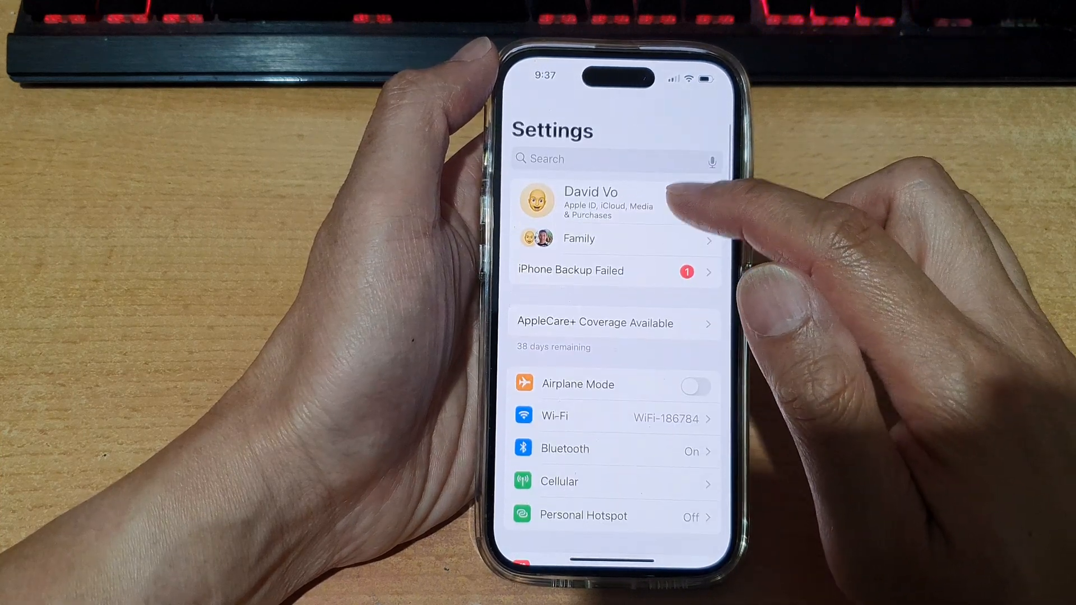
pyautogui.scroll(-3)
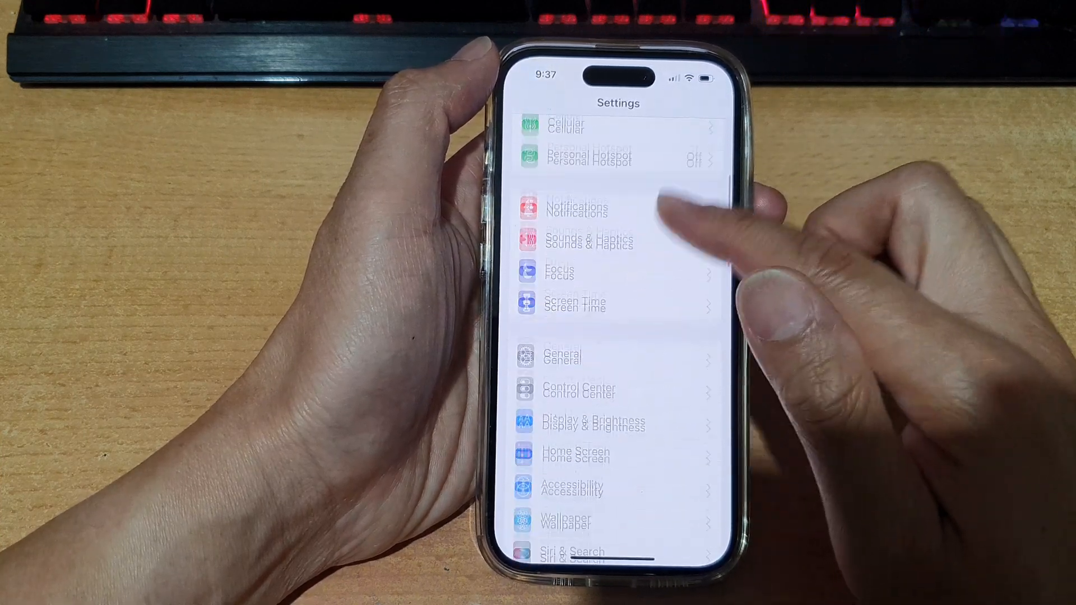
pyautogui.scroll(-3)
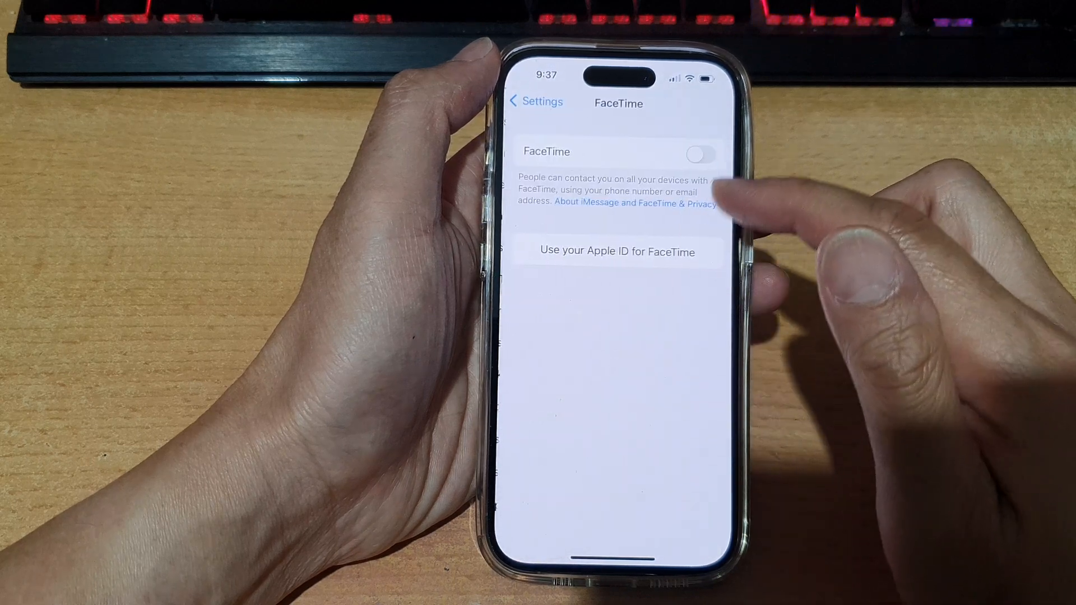
pyautogui.click(698, 153)
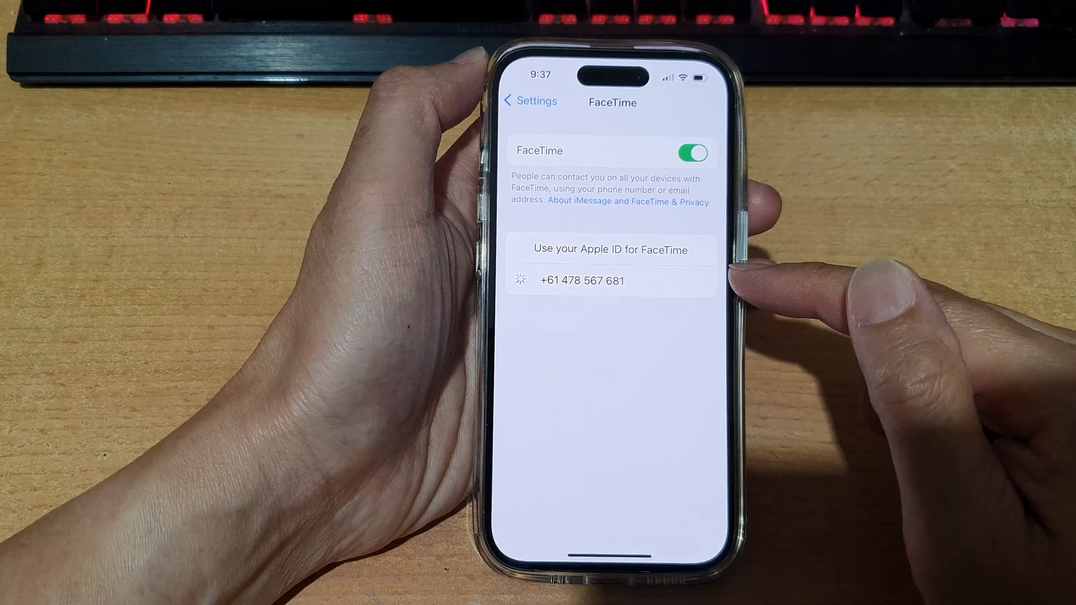
pyautogui.click(581, 281)
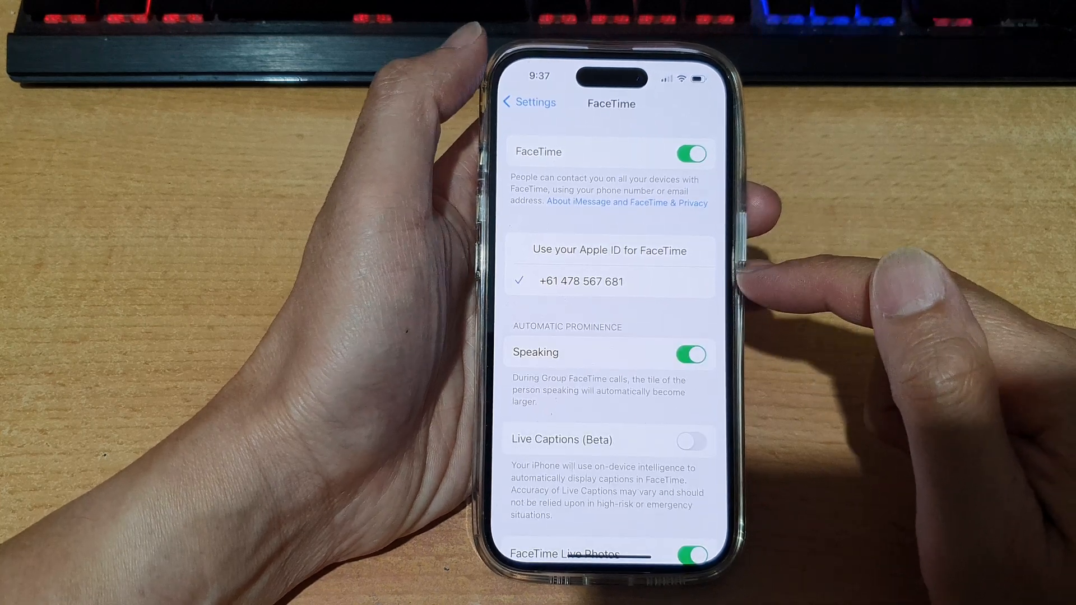
pyautogui.click(528, 102)
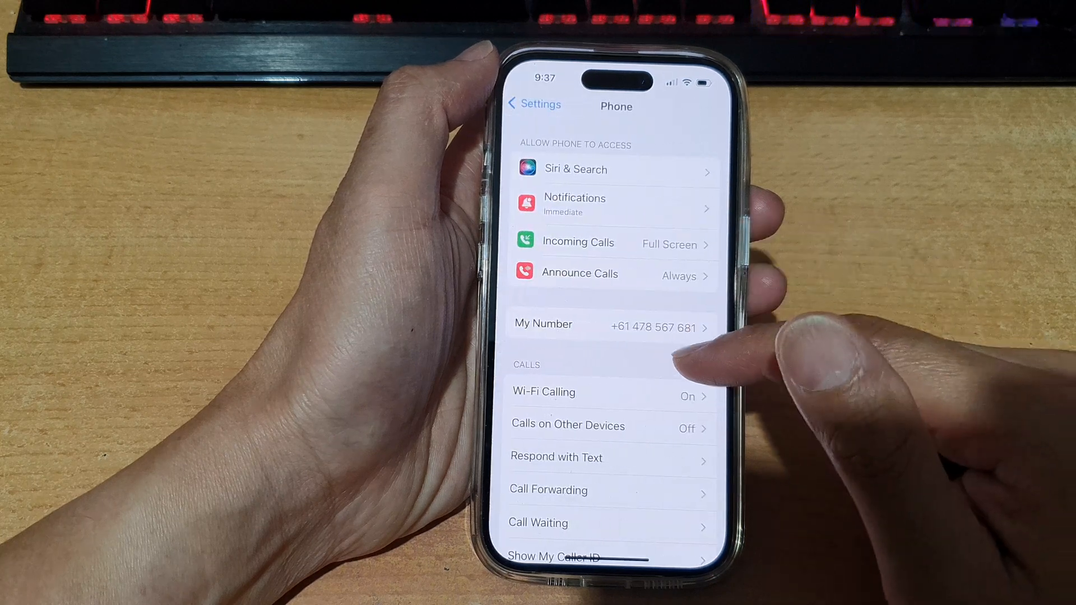
pyautogui.scroll(-3)
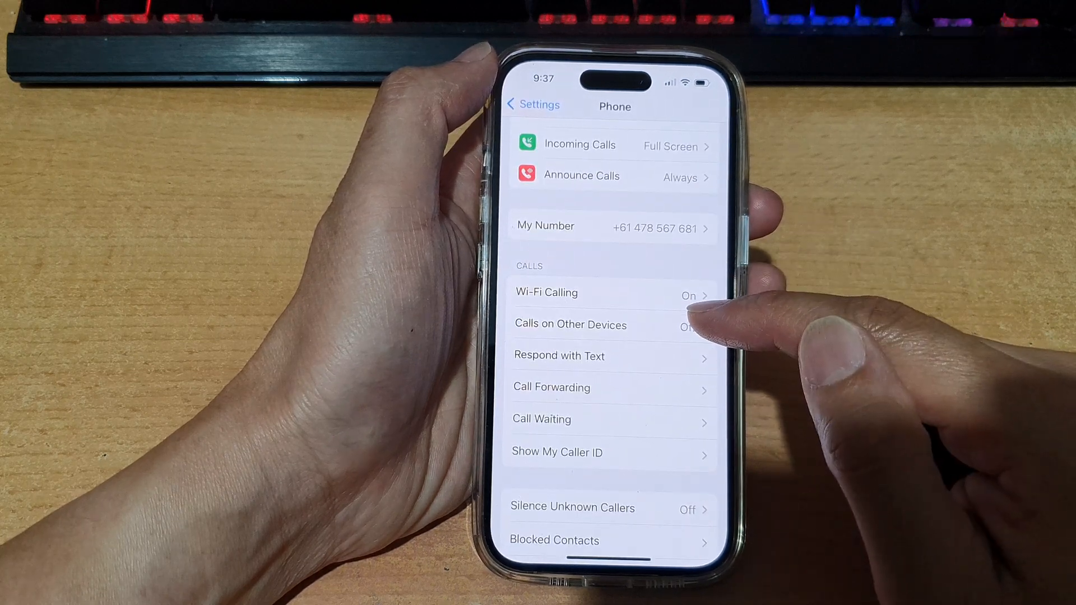
pyautogui.click(570, 325)
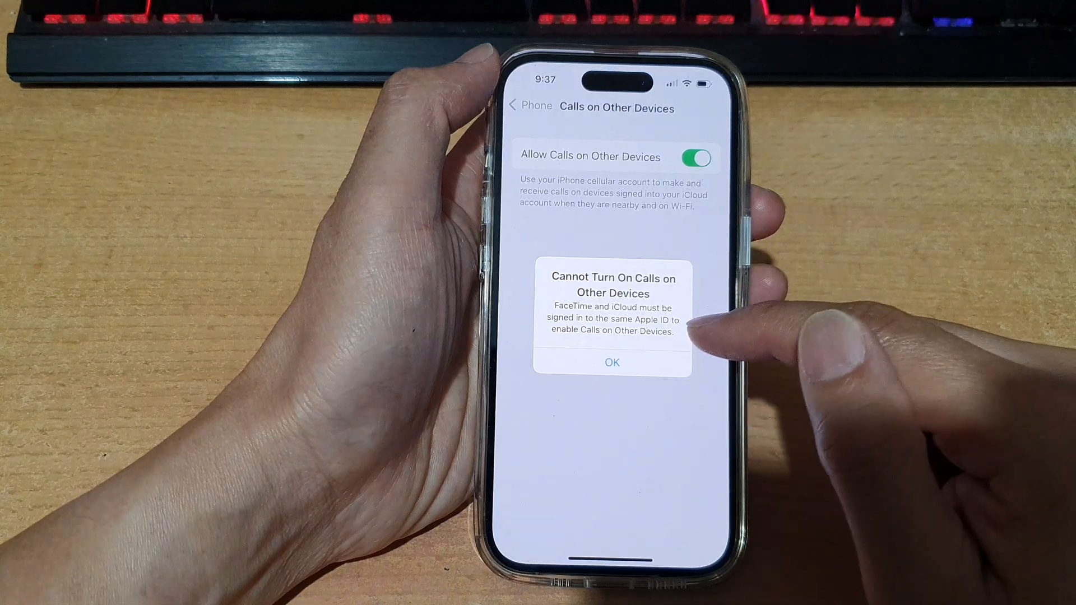
pyautogui.click(611, 363)
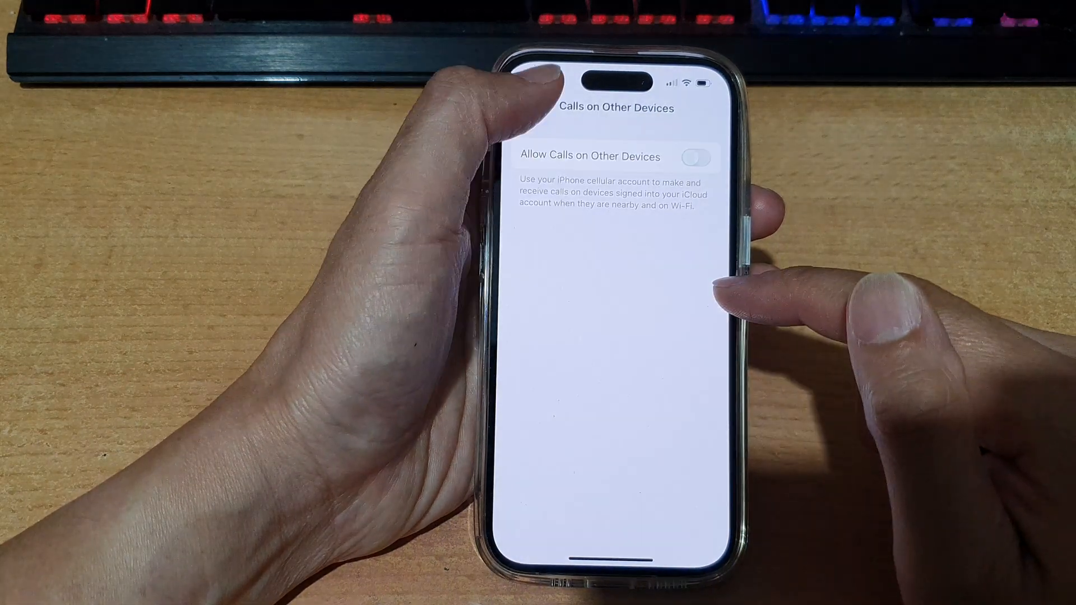
pyautogui.click(534, 105)
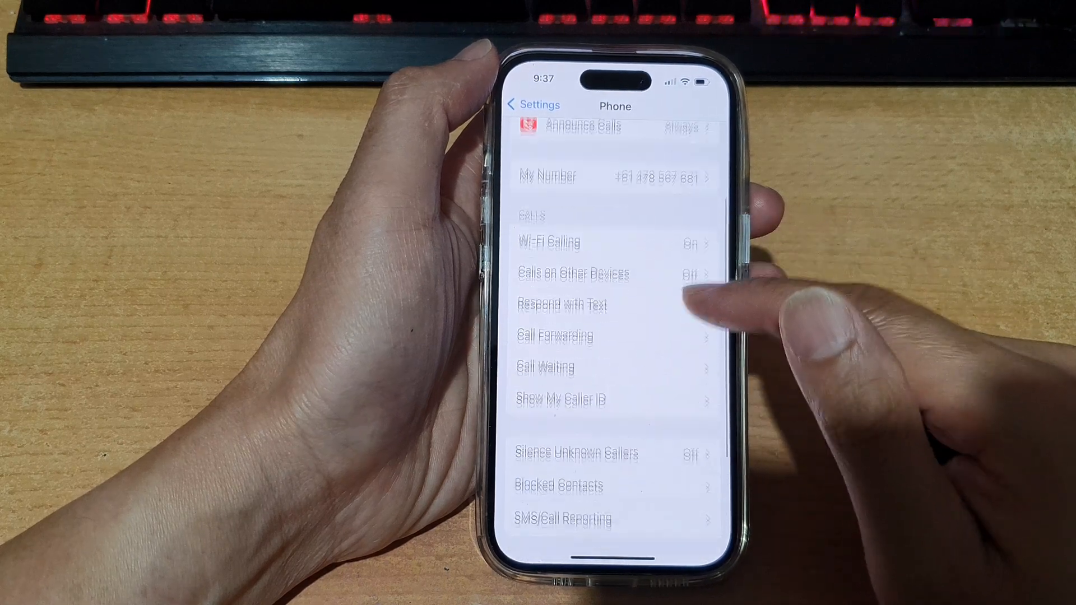
# - In FaceTime settings choose Use your Apple ID for FaceTime and sign in with the suggested Apple ID
pyautogui.click(532, 104)
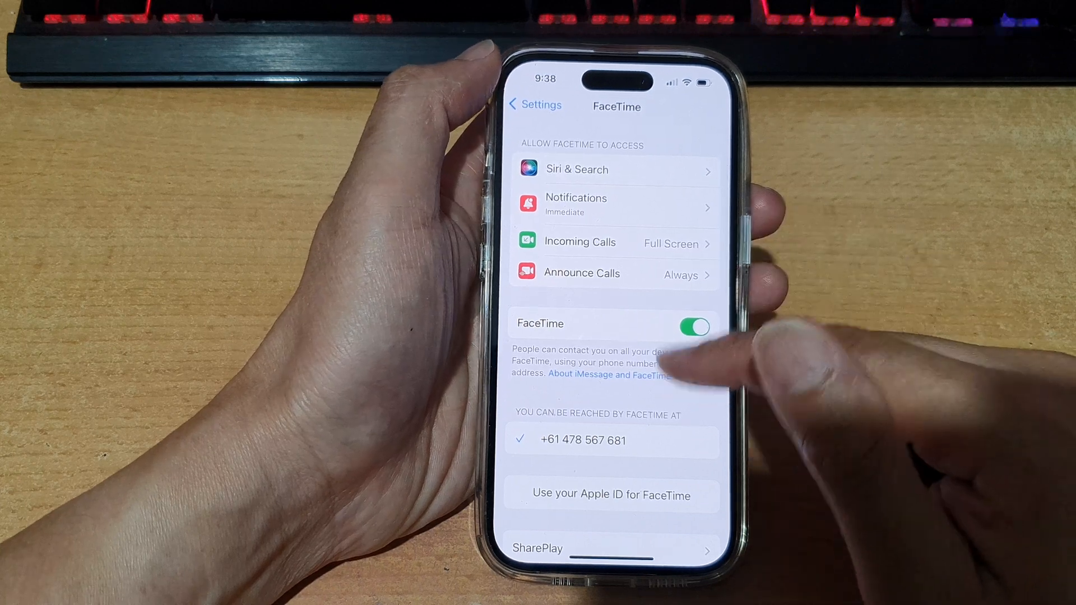
pyautogui.scroll(-3)
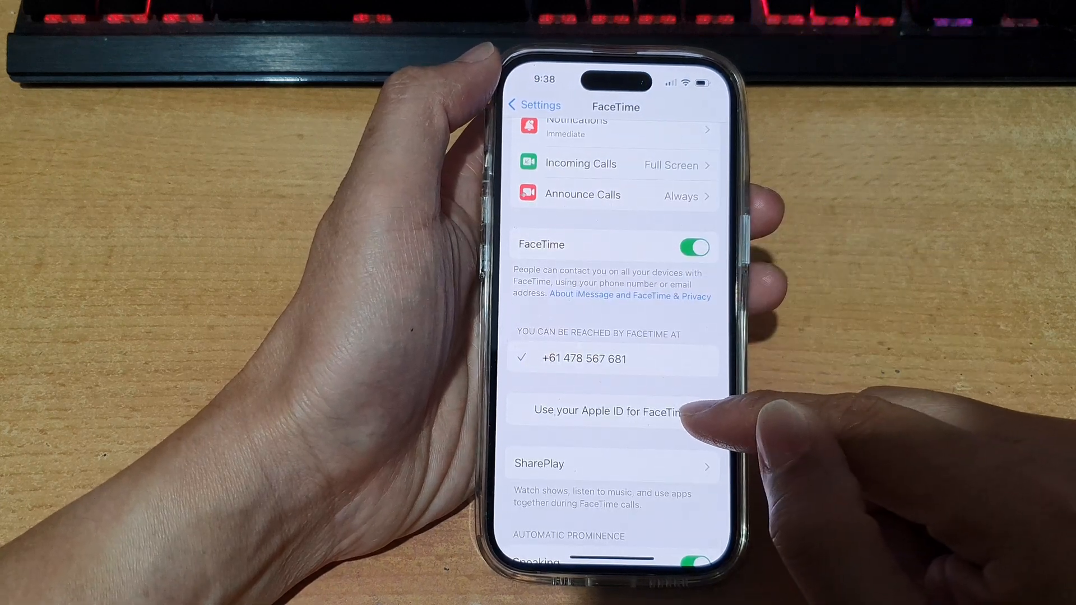
pyautogui.click(605, 411)
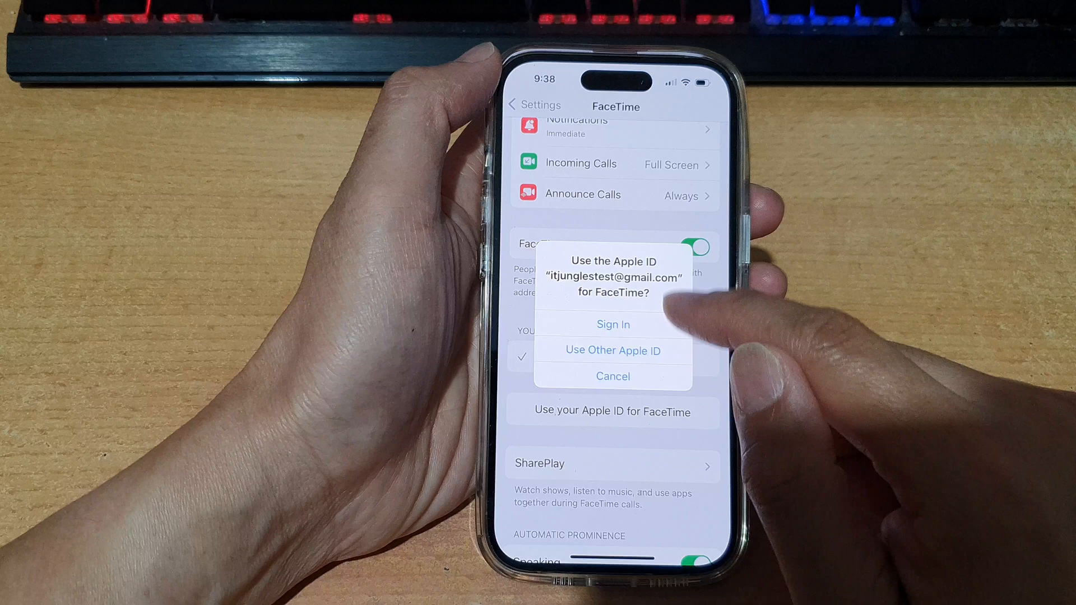
pyautogui.click(610, 376)
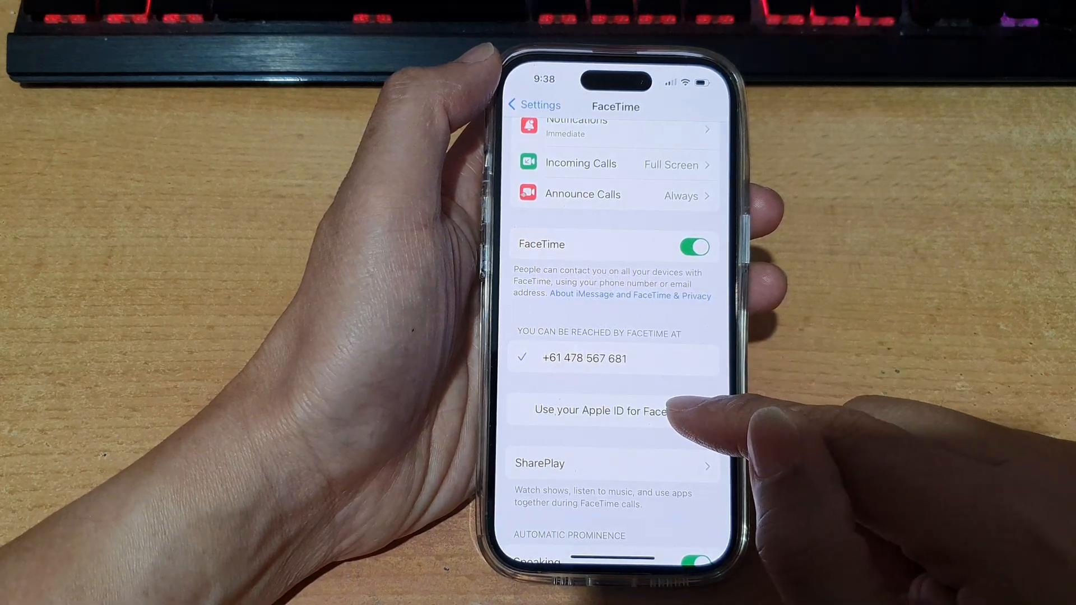
pyautogui.click(597, 411)
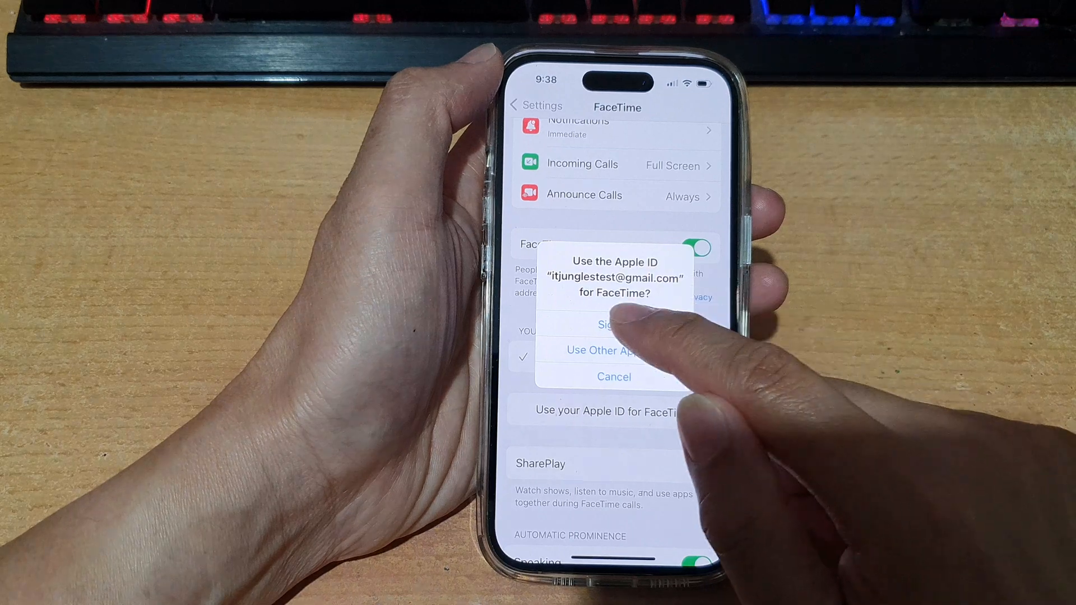
pyautogui.click(612, 324)
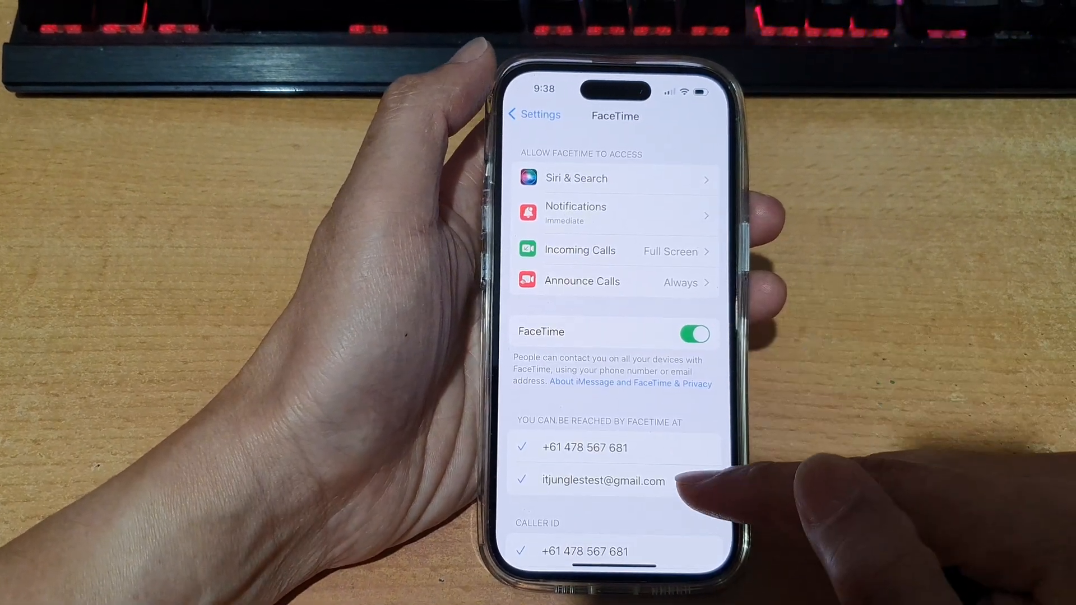
# - In Calls on Other Devices toggle Allow Calls on Other Devices off and on so Mac, iPad and iPhone are enabled, then return to Phone
pyautogui.click(534, 113)
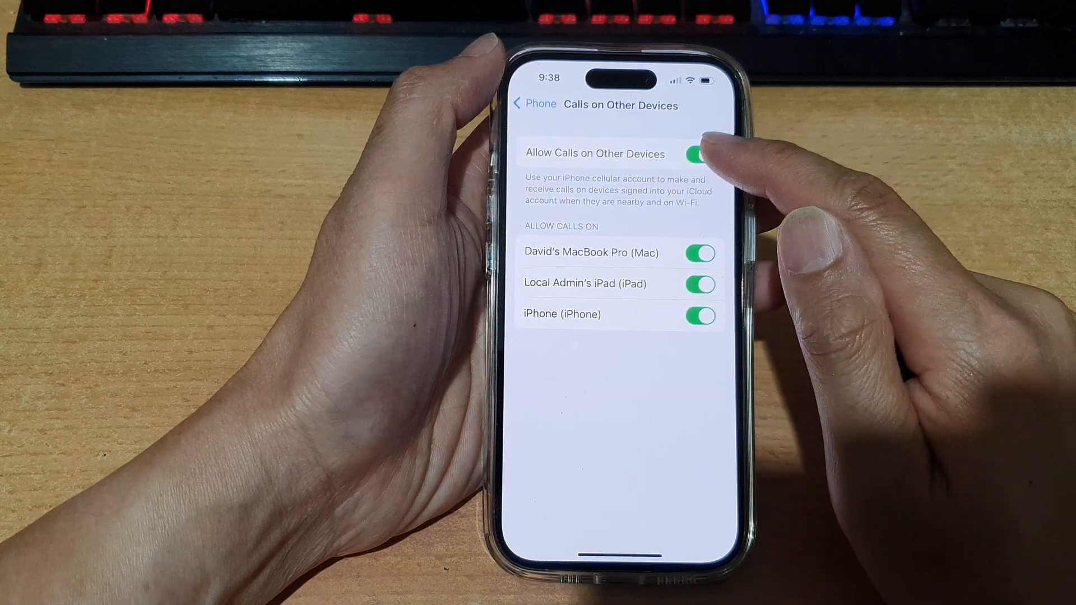
pyautogui.click(699, 153)
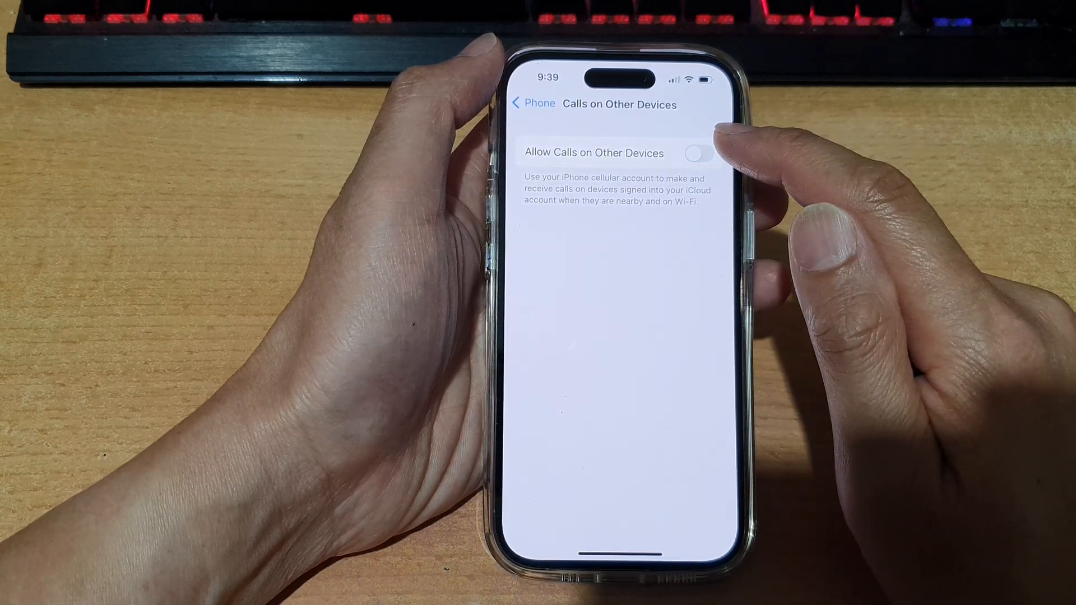
pyautogui.click(699, 152)
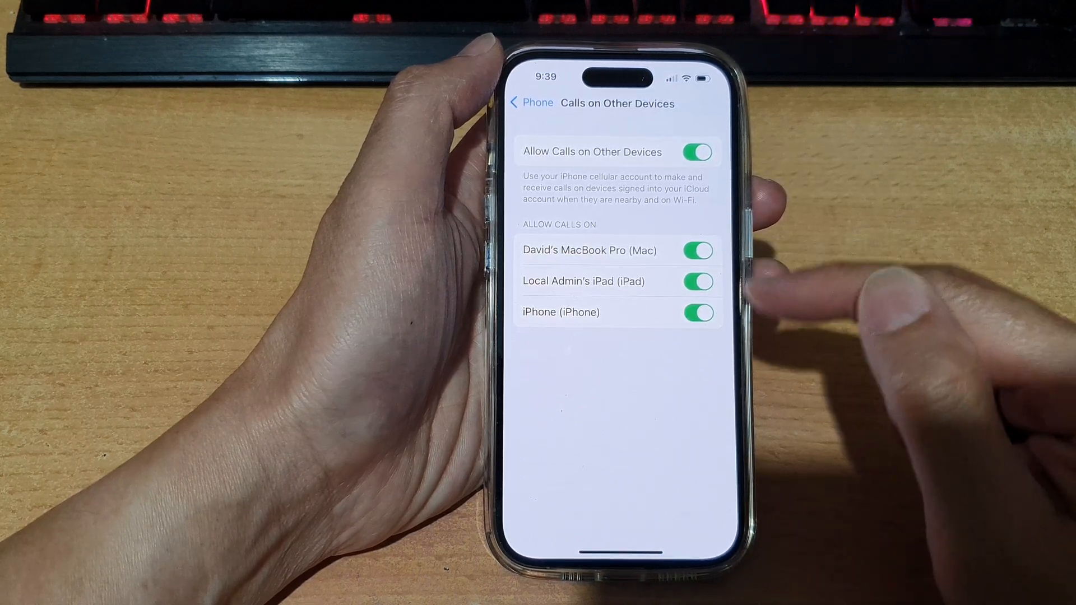
pyautogui.click(529, 102)
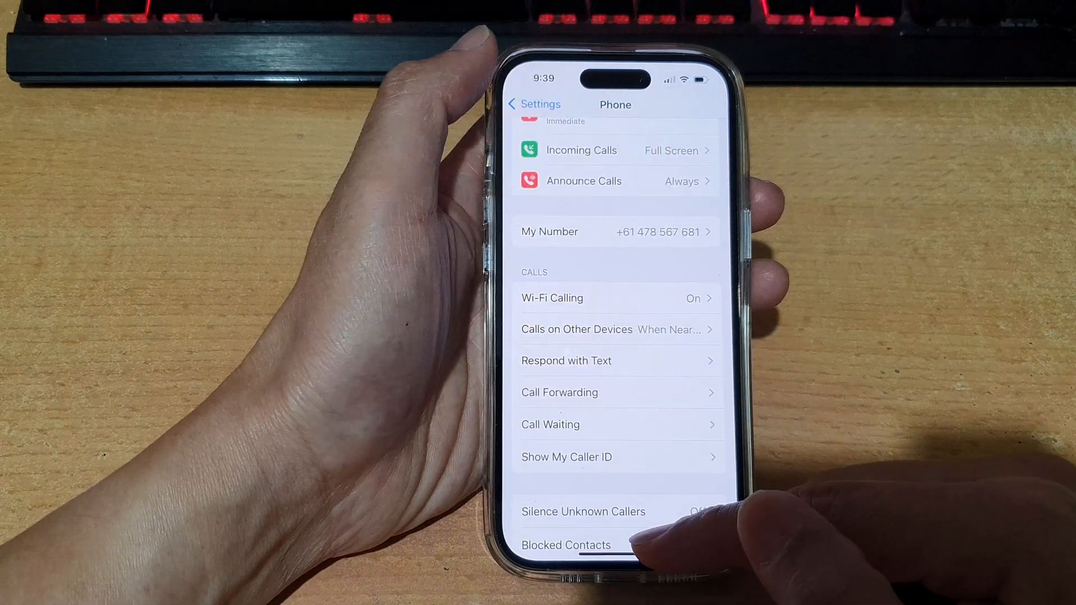